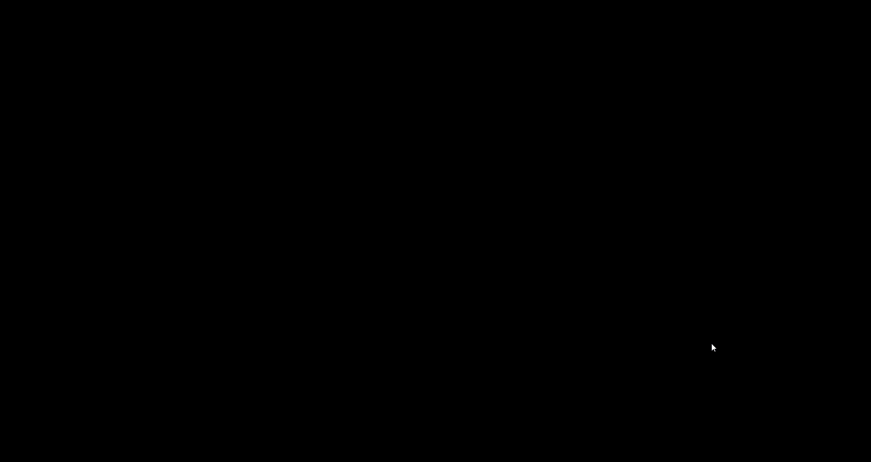
pyautogui.moveTo(627, 319)
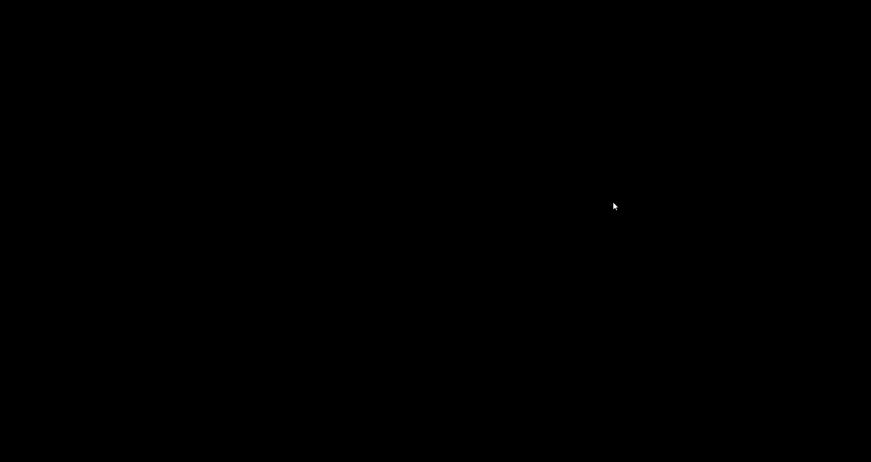
pyautogui.moveTo(576, 239)
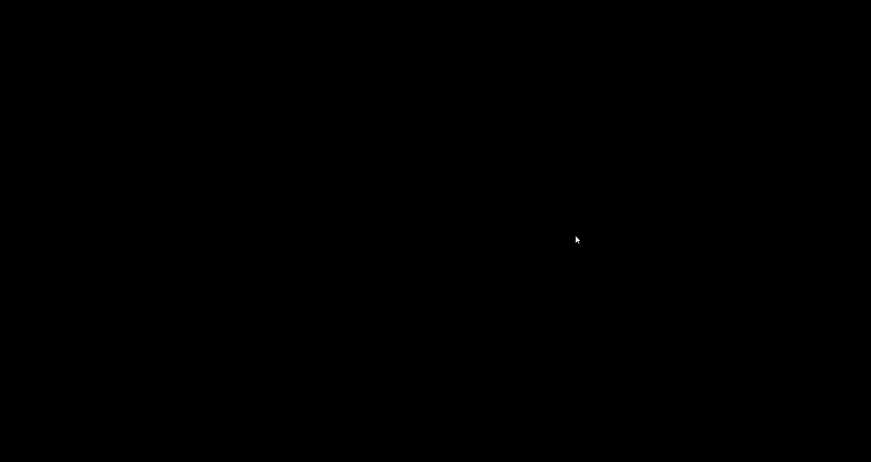
pyautogui.moveTo(507, 247)
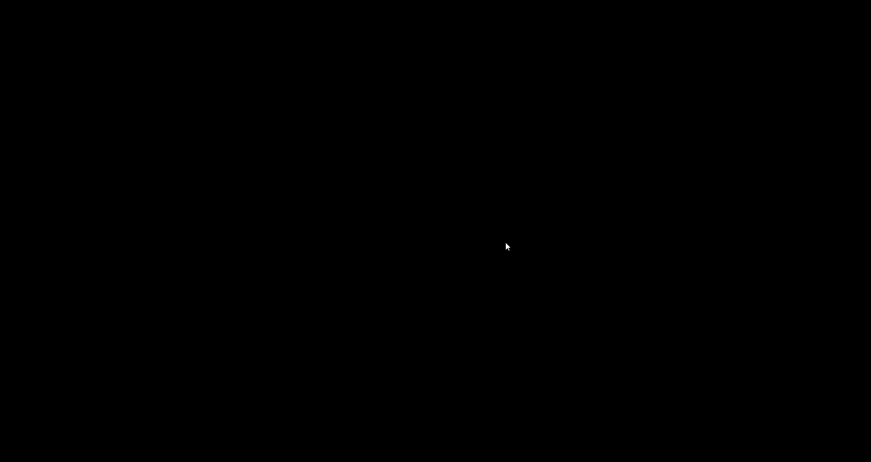
pyautogui.moveTo(514, 240)
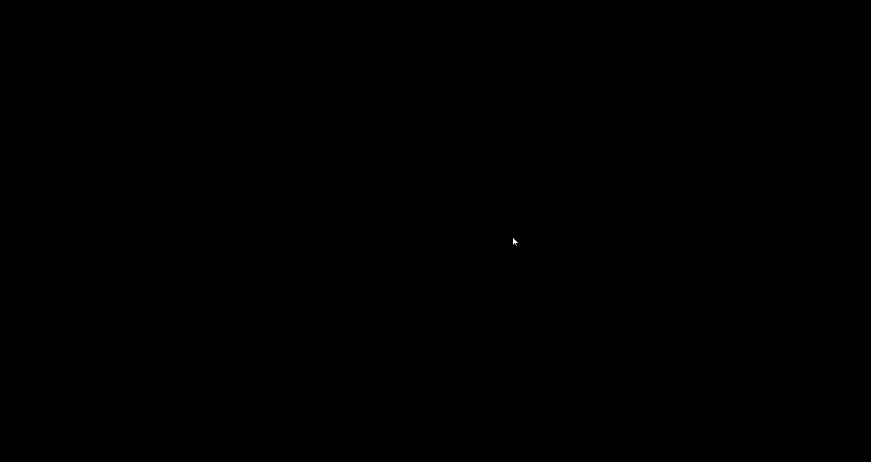
pyautogui.moveTo(613, 232)
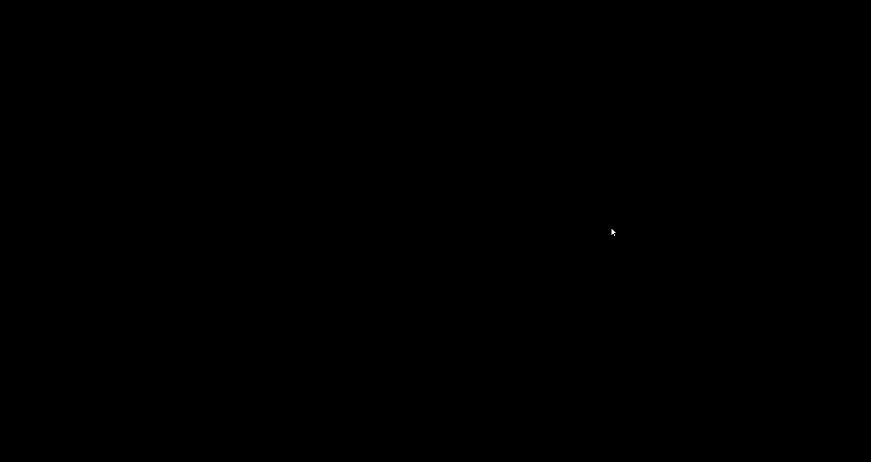
pyautogui.moveTo(617, 236)
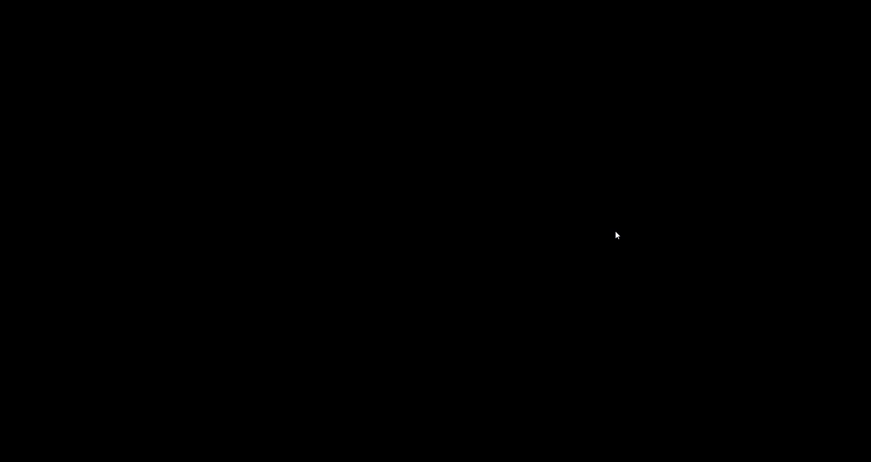
pyautogui.moveTo(381, 380)
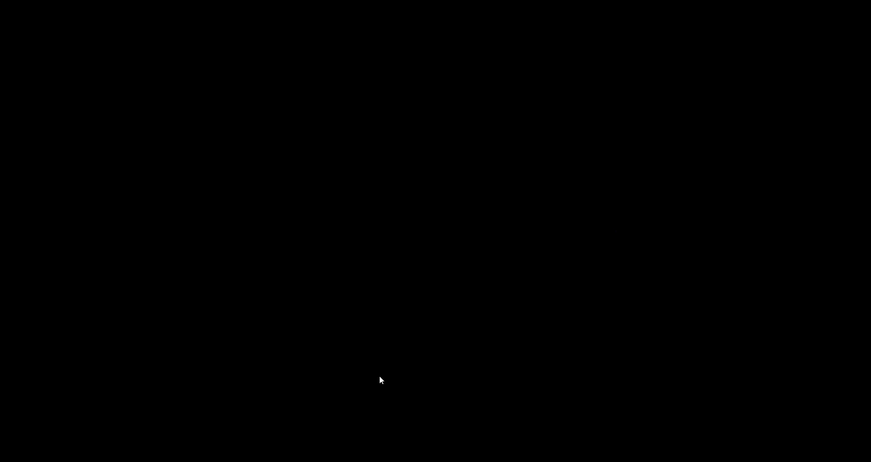
pyautogui.moveTo(375, 394)
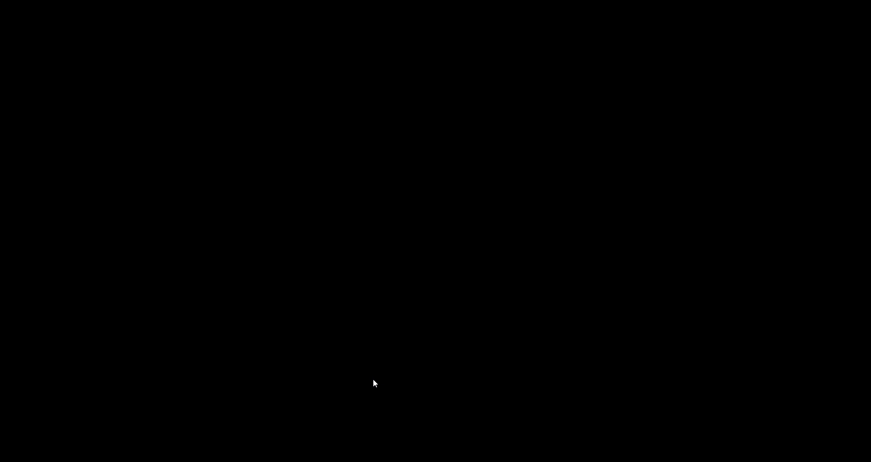
pyautogui.moveTo(299, 375)
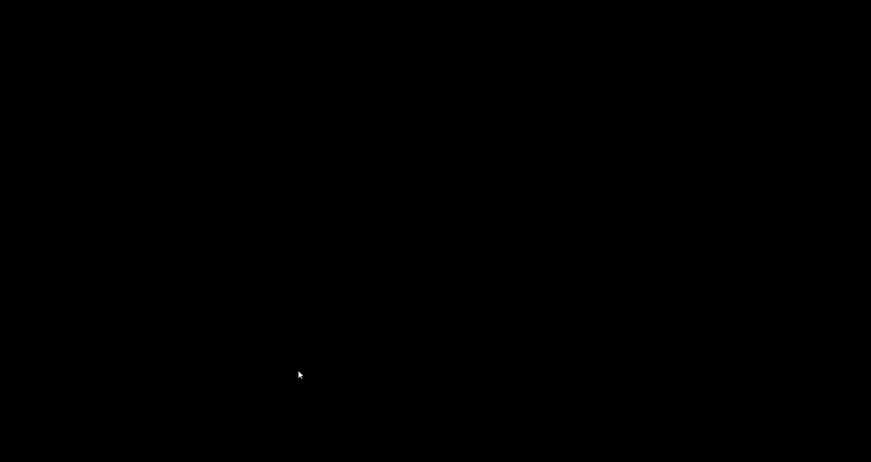
pyautogui.moveTo(264, 334)
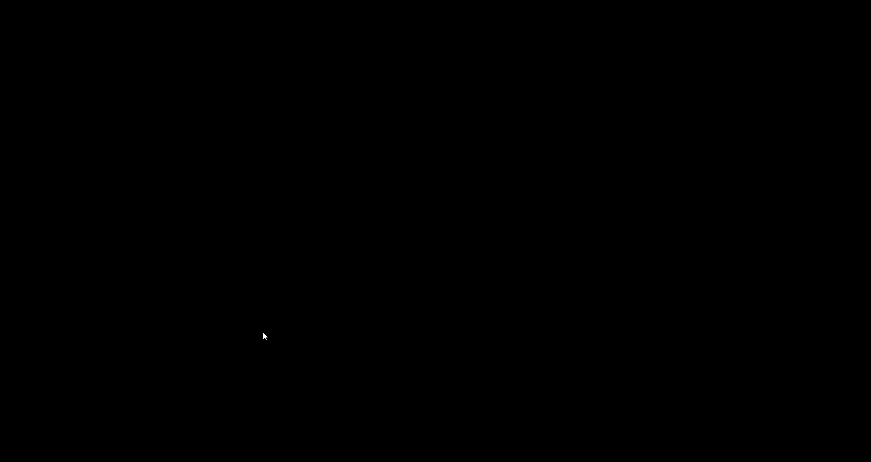
pyautogui.moveTo(240, 273)
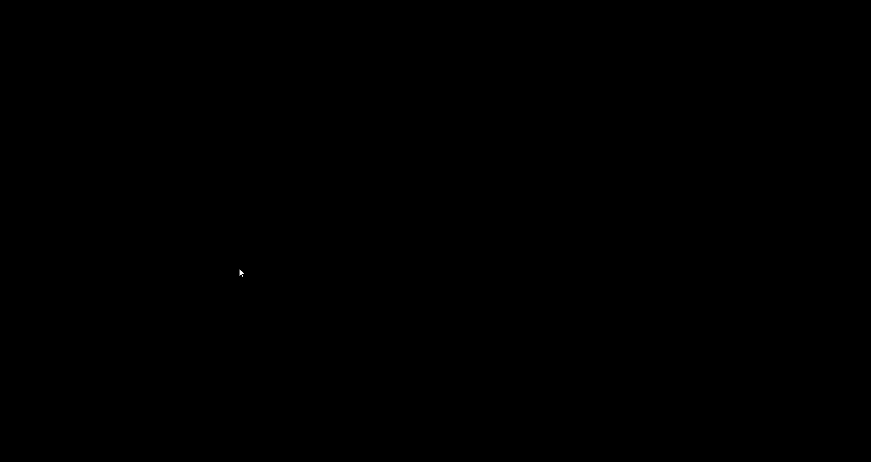
pyautogui.moveTo(220, 315)
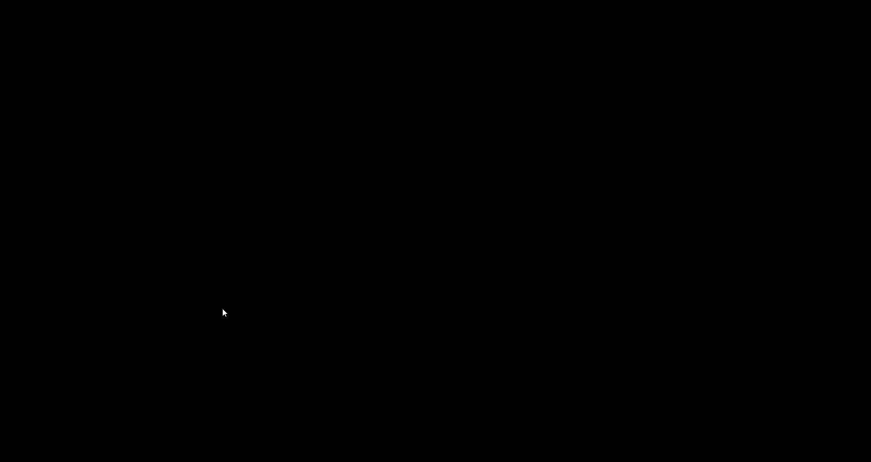
pyautogui.moveTo(329, 232)
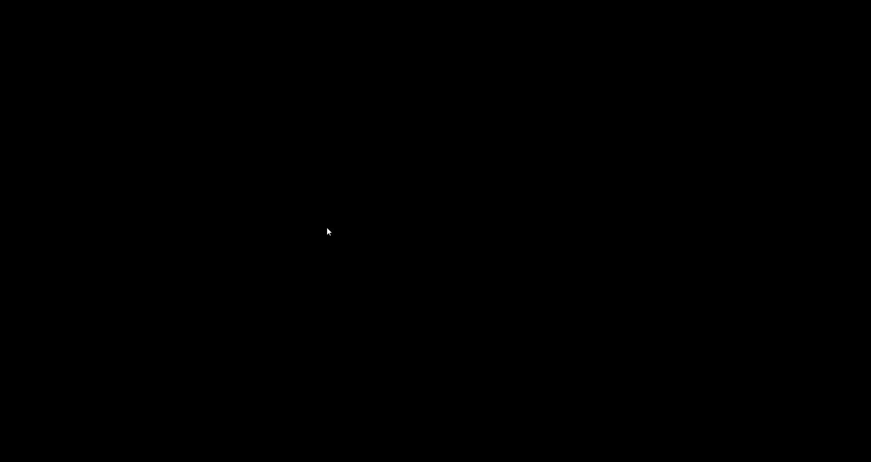
pyautogui.moveTo(452, 289)
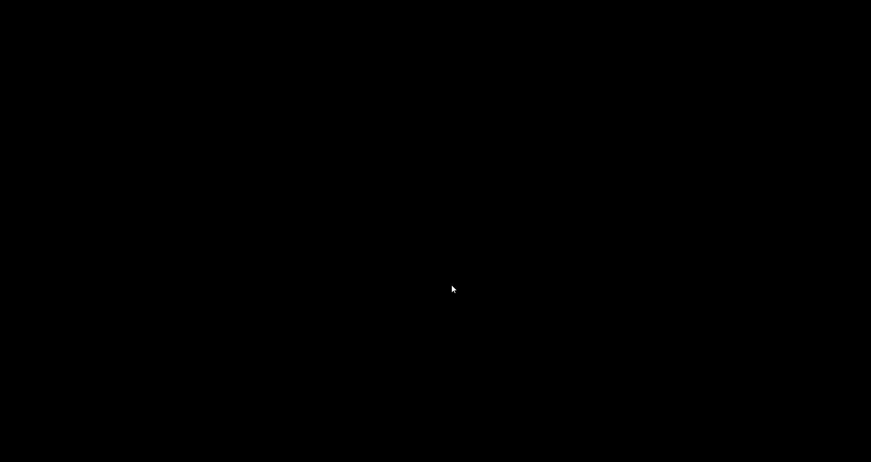
pyautogui.moveTo(360, 327)
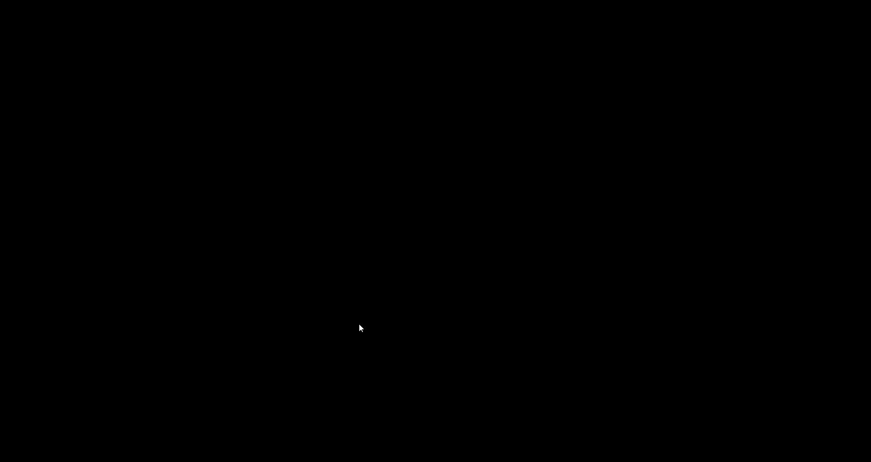
pyautogui.moveTo(360, 340)
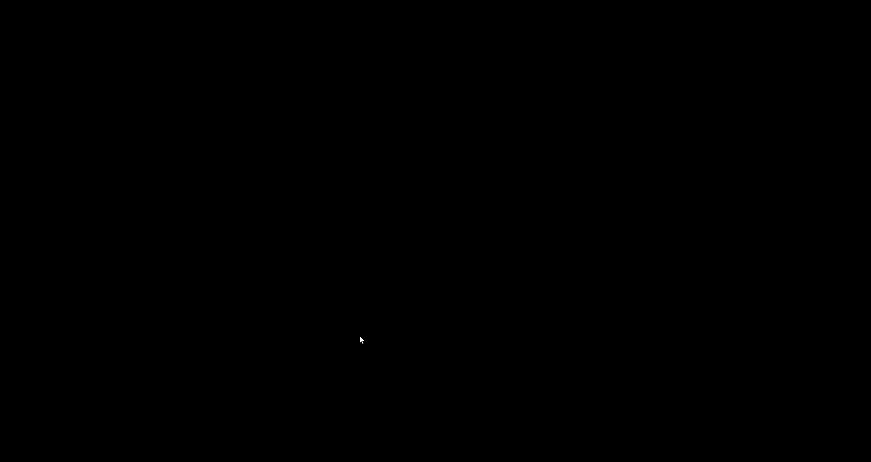
pyautogui.moveTo(360, 348)
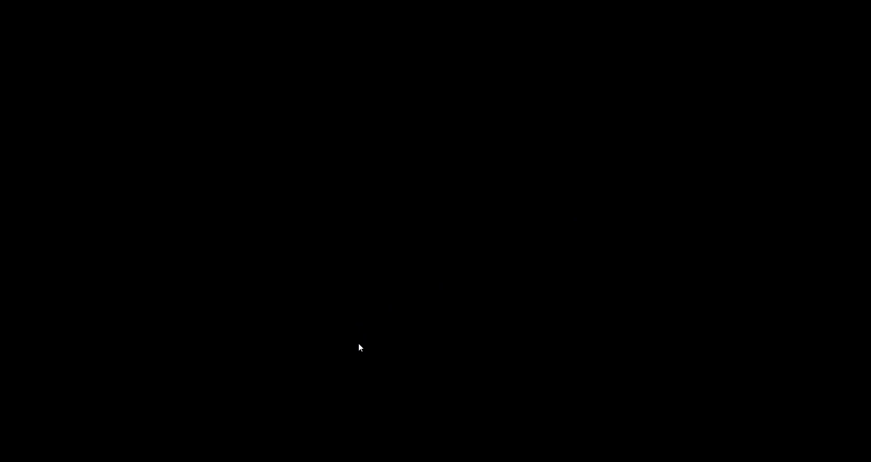
pyautogui.moveTo(365, 343)
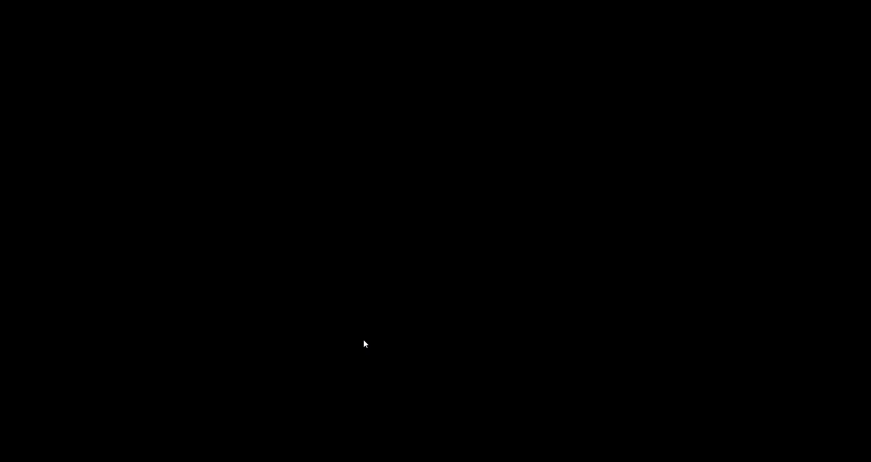
pyautogui.moveTo(348, 345)
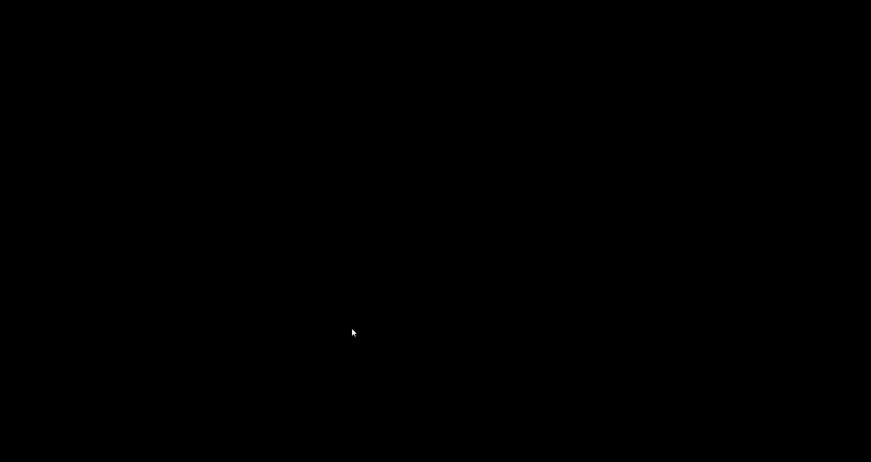
pyautogui.moveTo(356, 342)
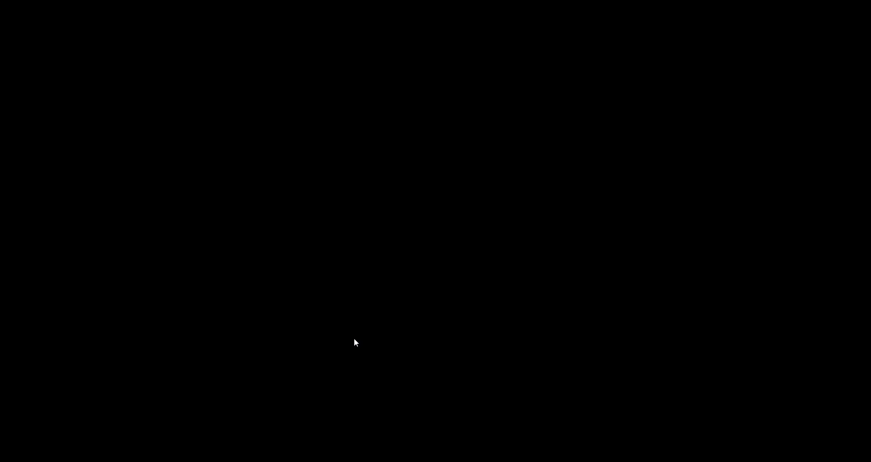
pyautogui.moveTo(96, 210)
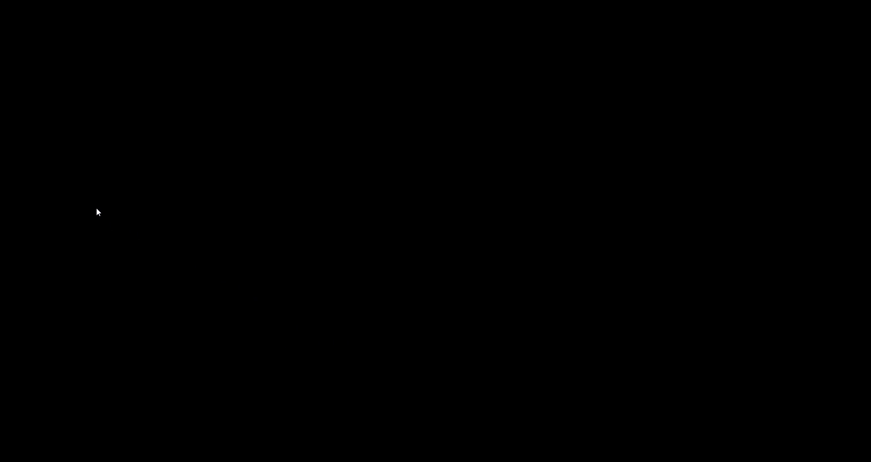
pyautogui.moveTo(119, 254)
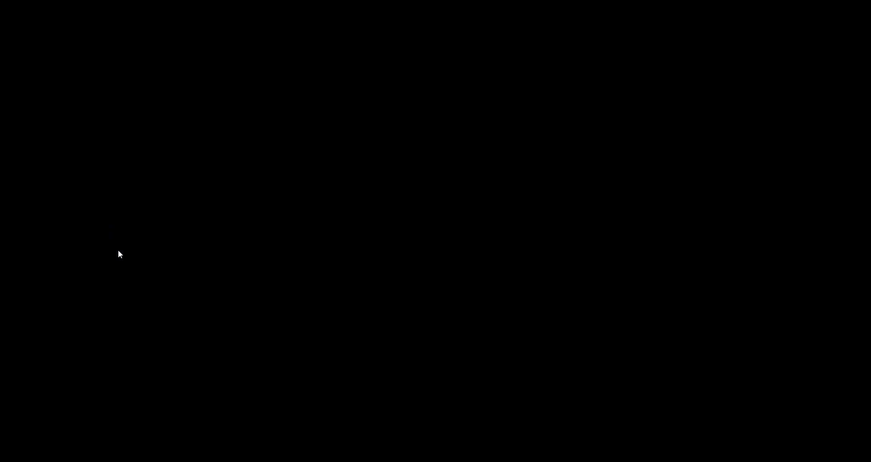
pyautogui.moveTo(126, 275)
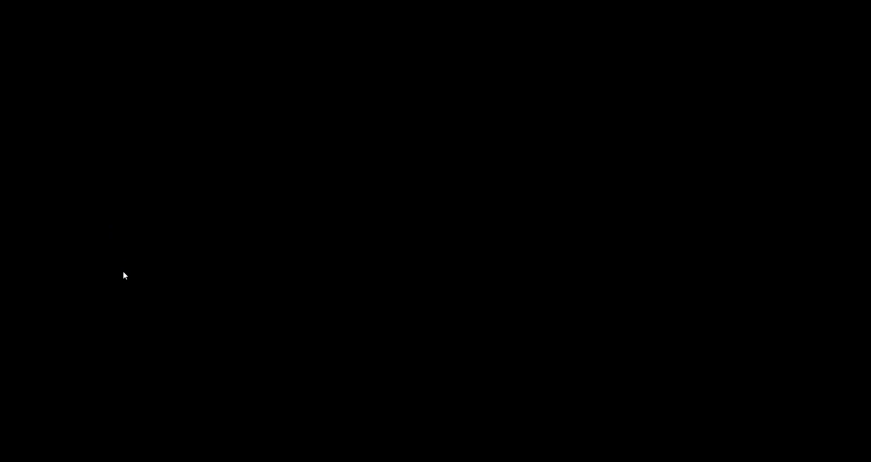
pyautogui.moveTo(128, 273)
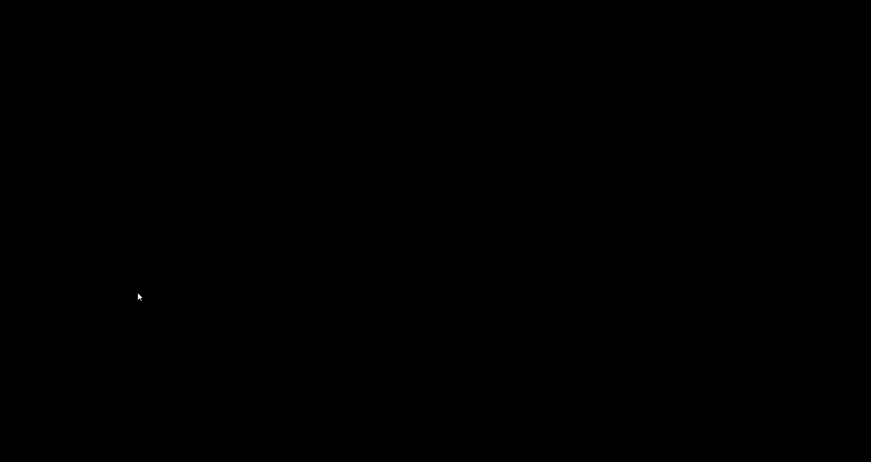
pyautogui.moveTo(142, 291)
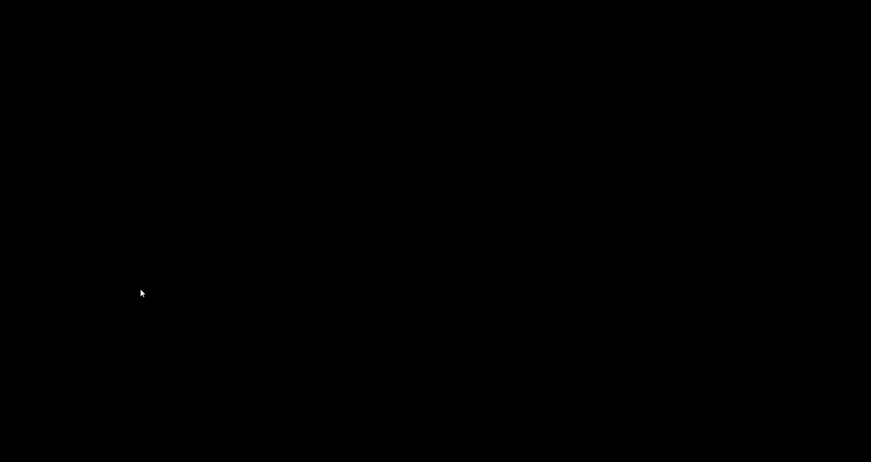
pyautogui.moveTo(273, 345)
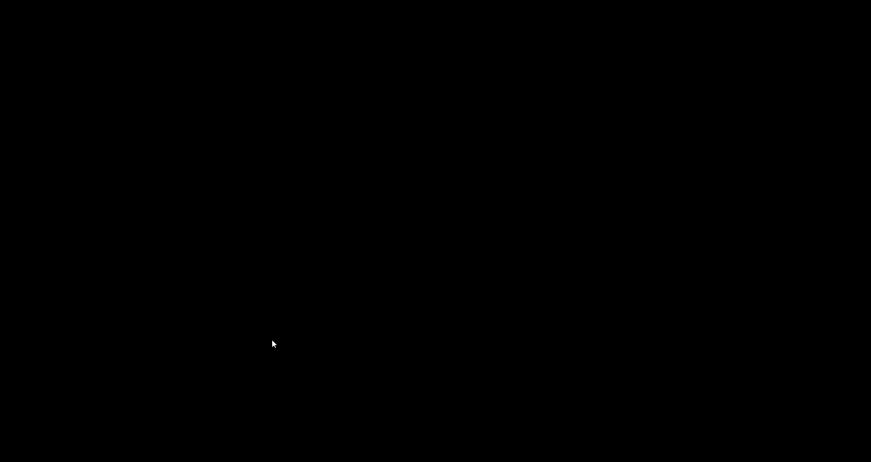
pyautogui.moveTo(237, 356)
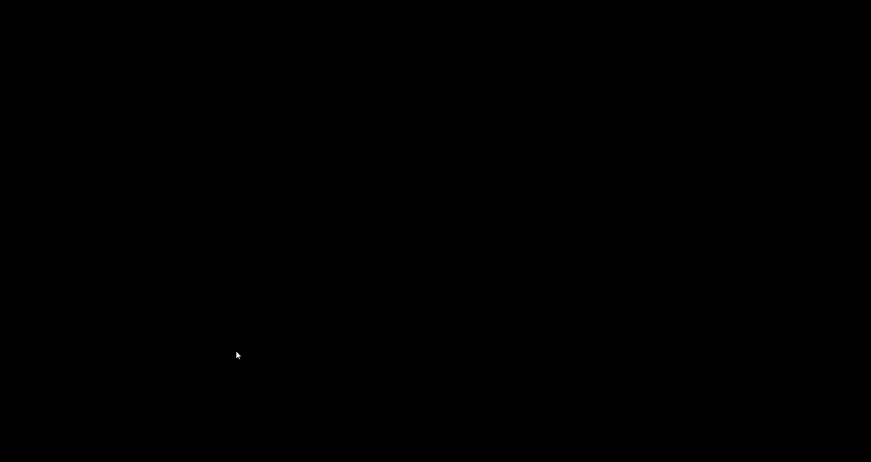
pyautogui.moveTo(237, 352)
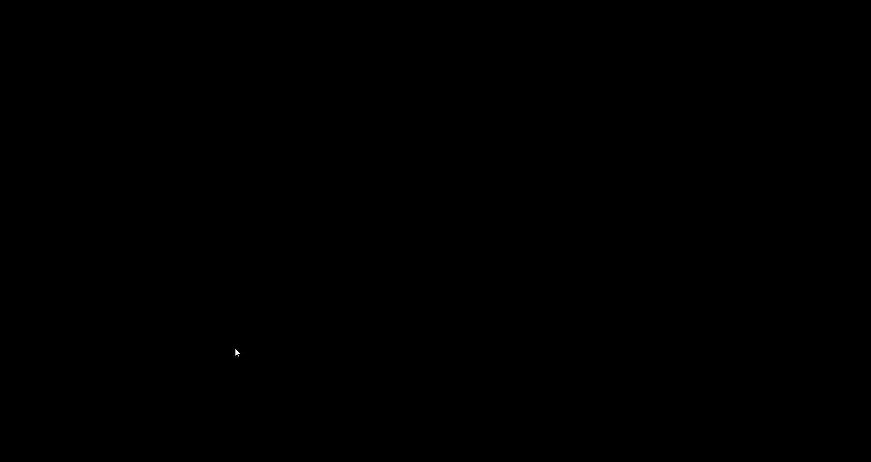
pyautogui.moveTo(231, 352)
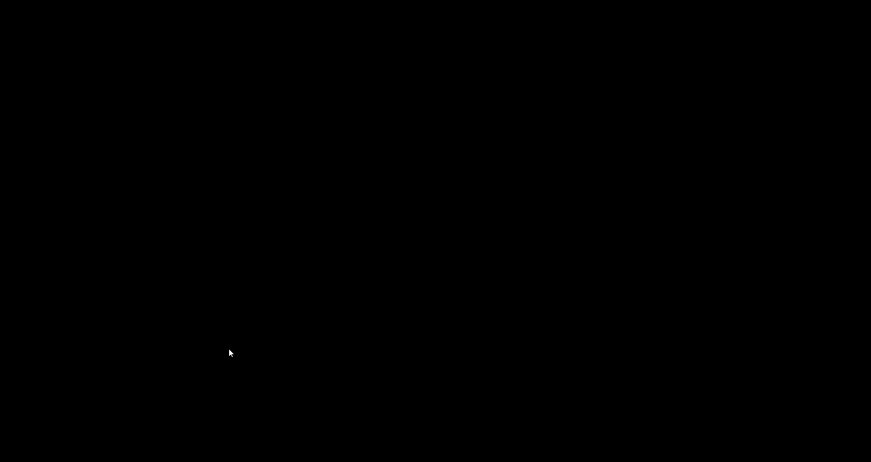
pyautogui.moveTo(252, 329)
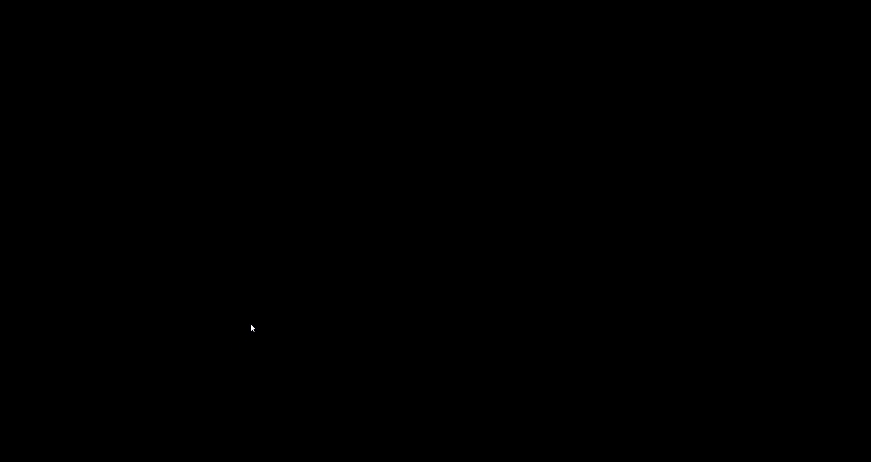
pyautogui.moveTo(252, 318)
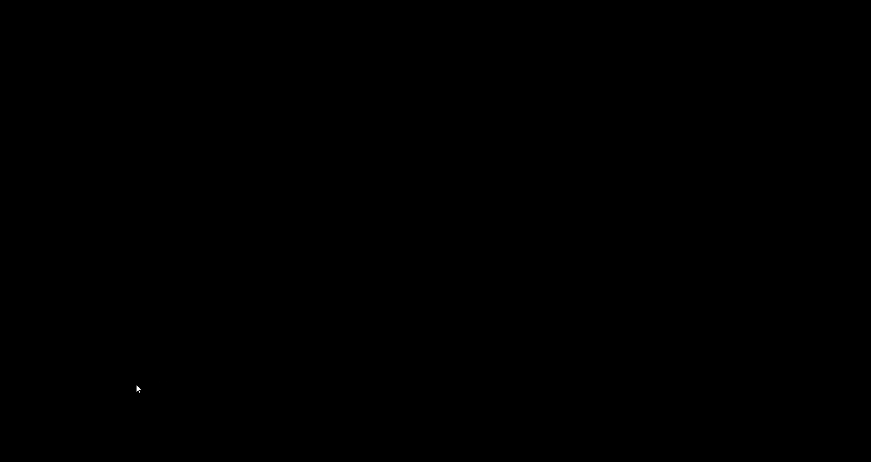
pyautogui.moveTo(135, 387)
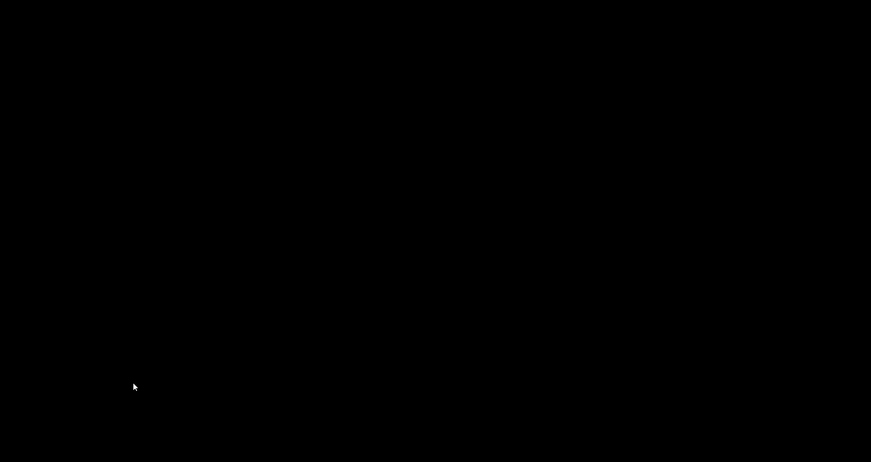
pyautogui.moveTo(136, 383)
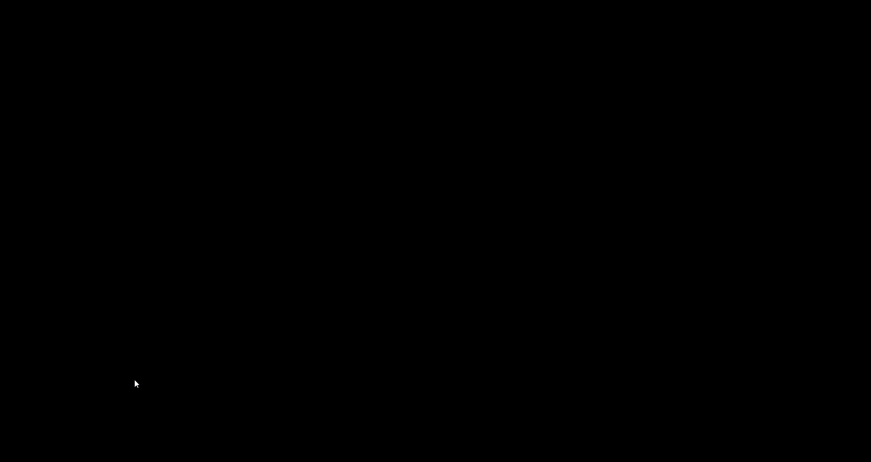
pyautogui.moveTo(187, 344)
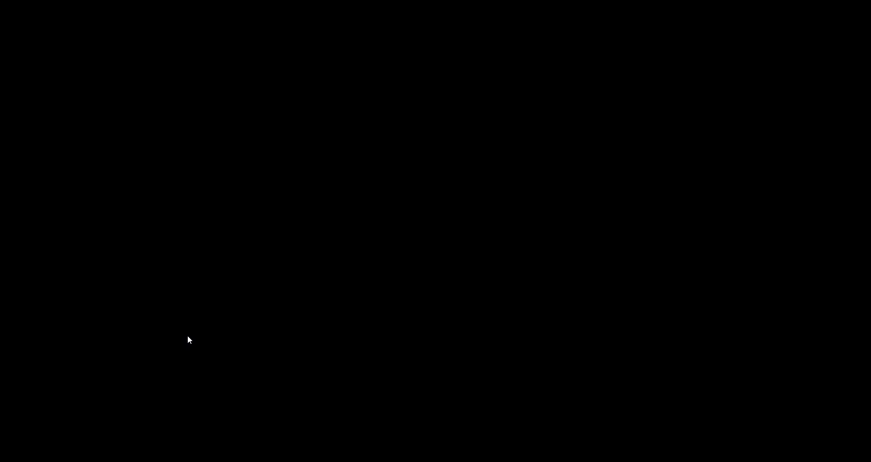
pyautogui.moveTo(190, 337)
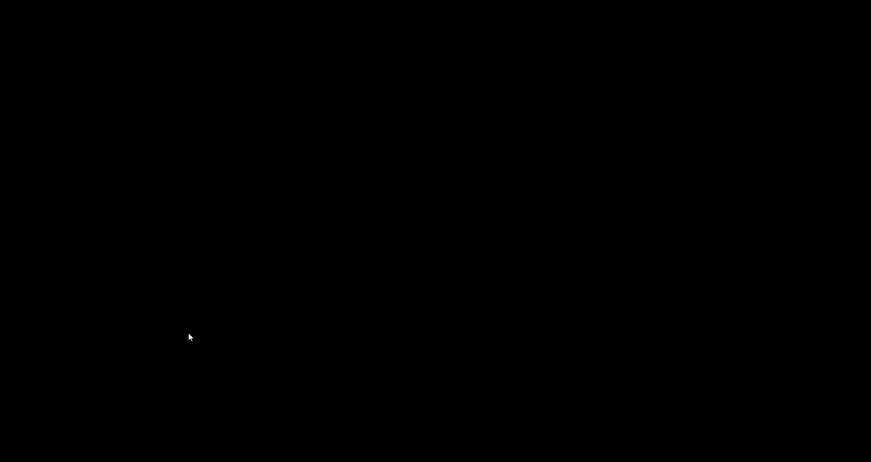
pyautogui.moveTo(204, 324)
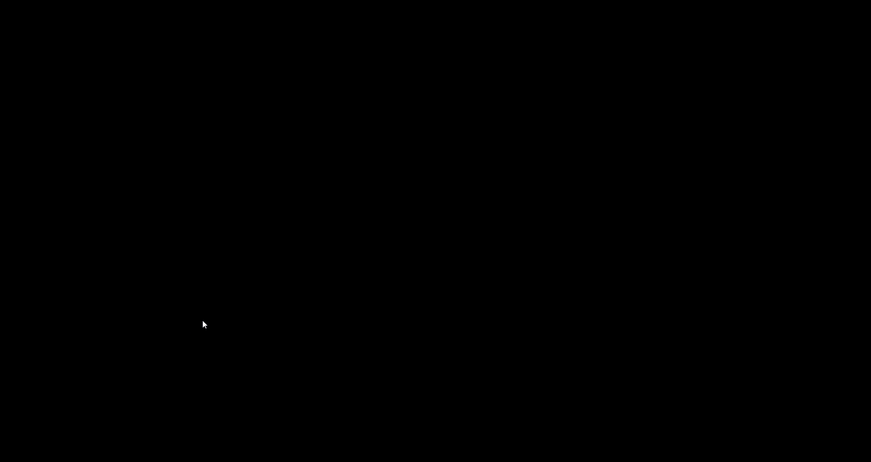
pyautogui.moveTo(360, 273)
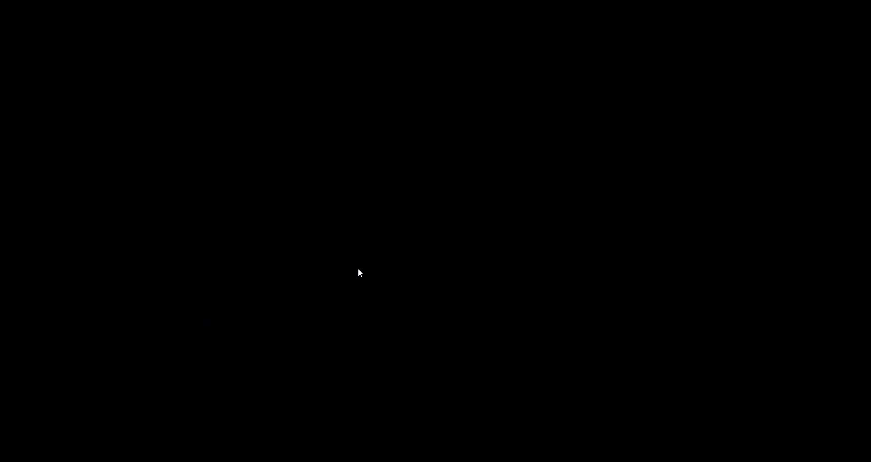
pyautogui.moveTo(359, 269)
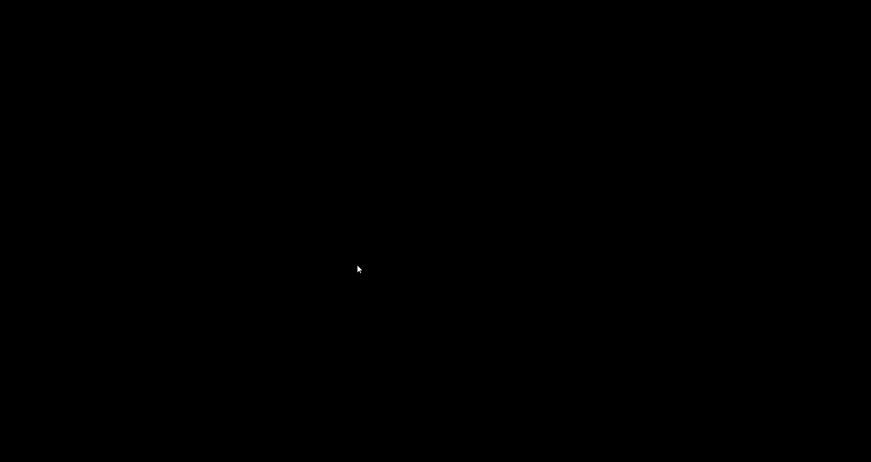
pyautogui.moveTo(814, 67)
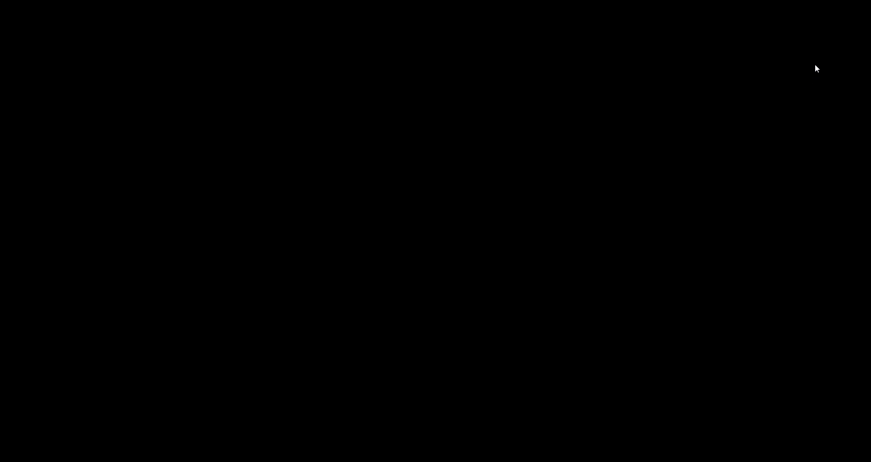